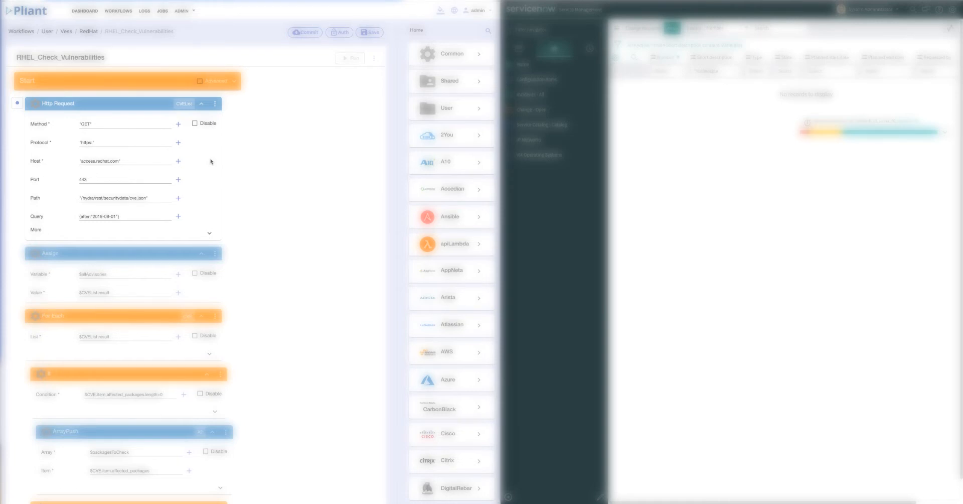
{"action": "mouse_move", "coordinate": [80, 224]}
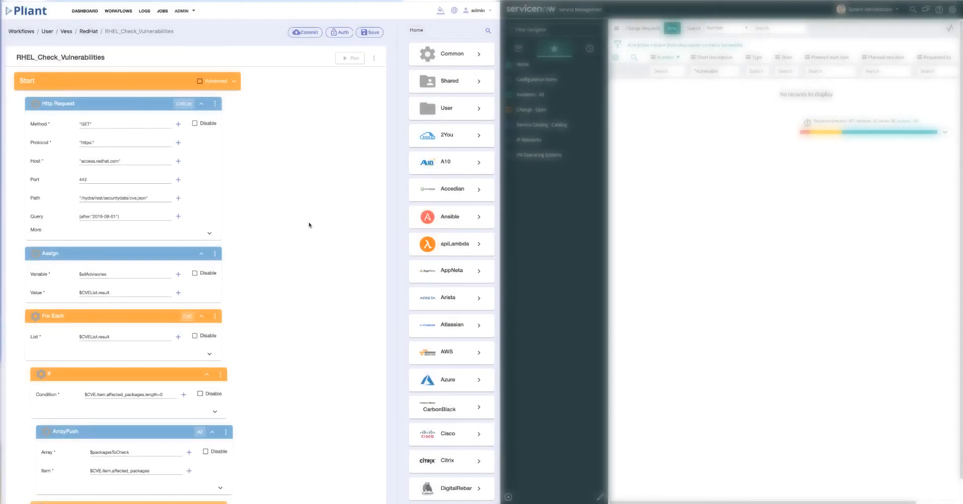
Run the RHEL_Check_Vulnerabilities workflow and review its steps as it executes to completion.
{"action": "left_click", "coordinate": [351, 58]}
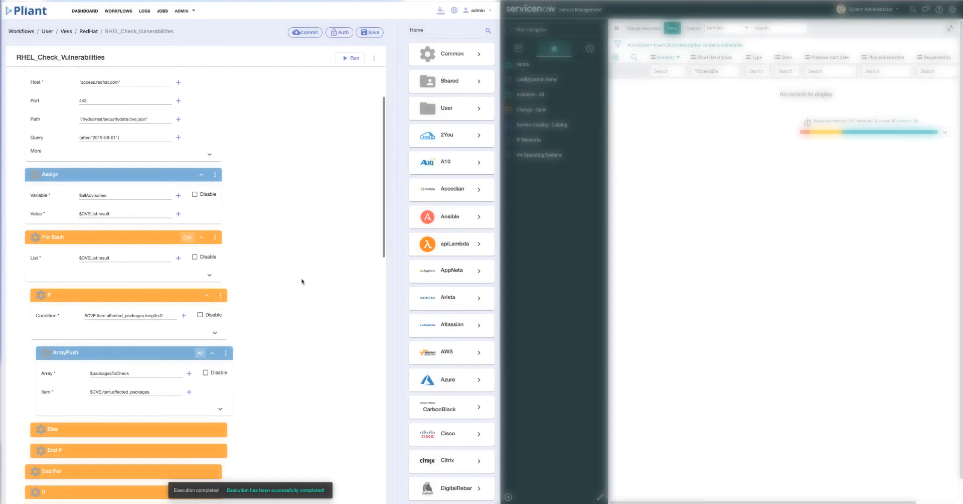
{"action": "scroll", "scroll_direction": "down", "scroll_amount": 3}
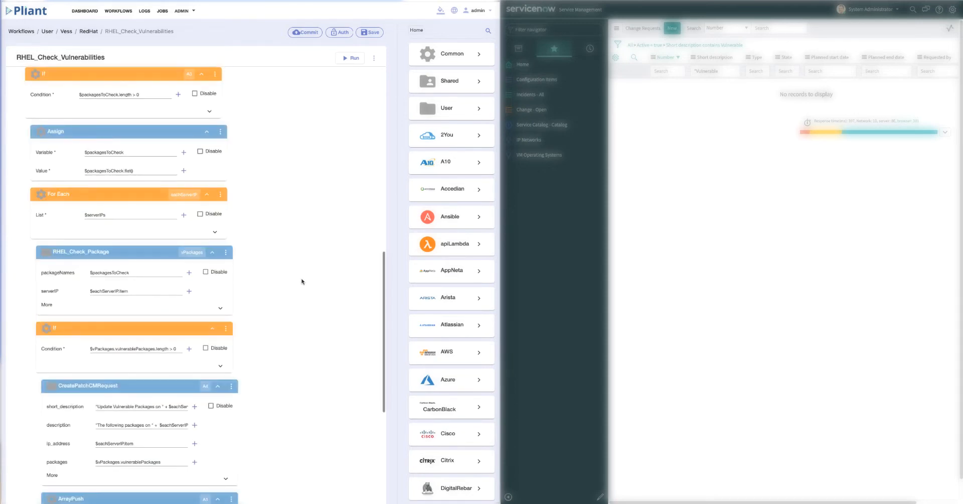
{"action": "scroll", "scroll_direction": "down", "scroll_amount": 3}
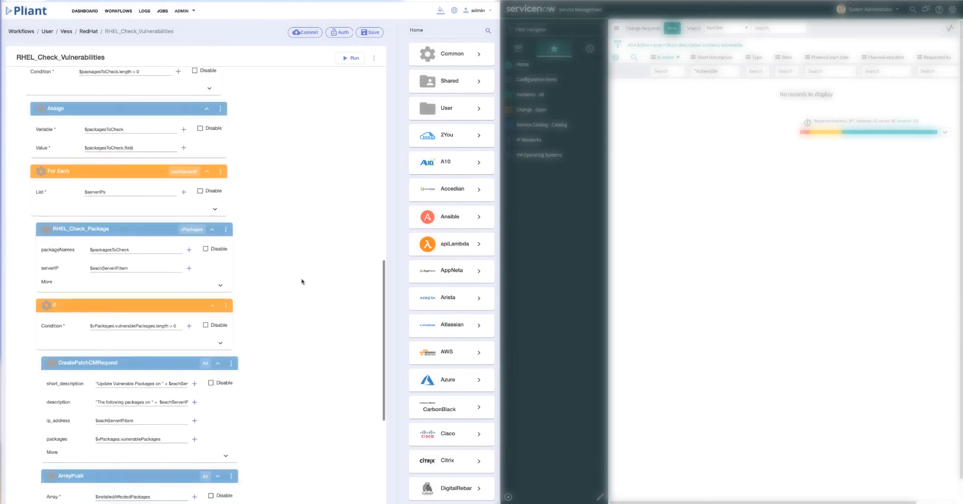
{"action": "scroll", "scroll_direction": "down", "scroll_amount": 3}
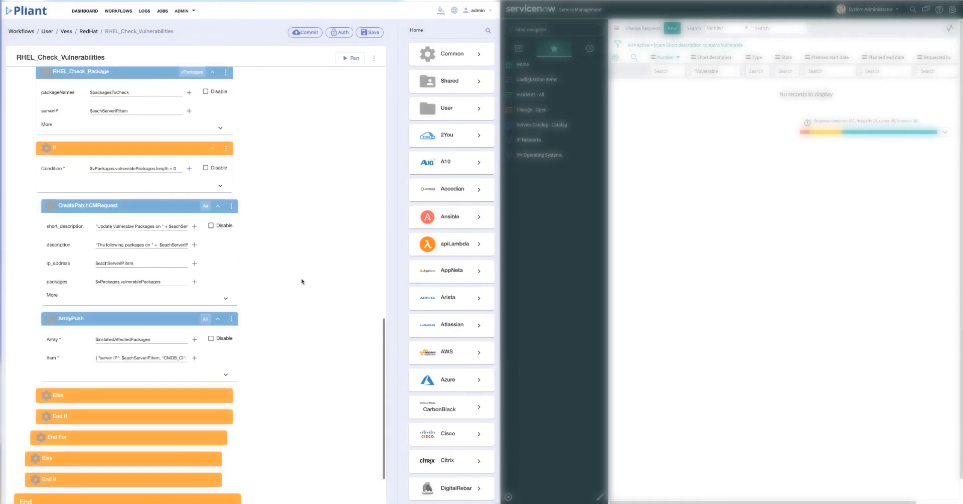
{"action": "scroll", "scroll_direction": "up", "scroll_amount": 3}
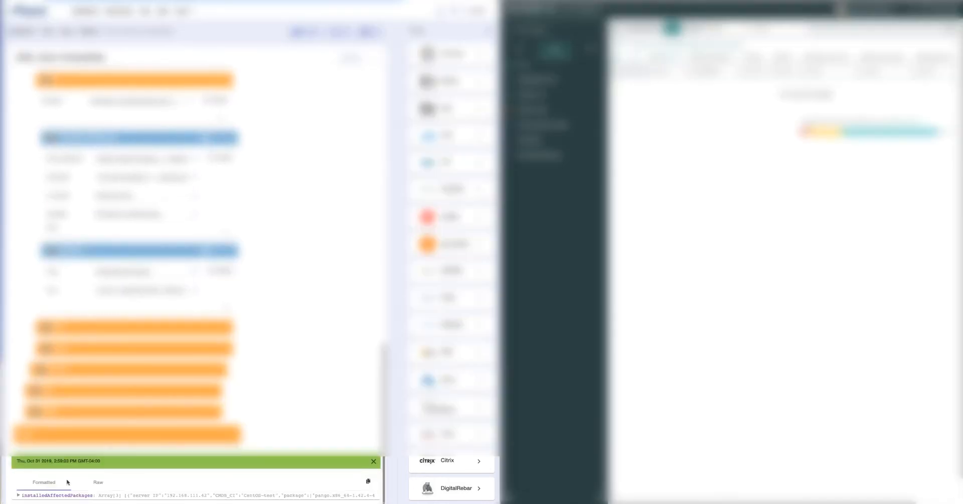
Expand the installedAffectedPackages output to reveal the three server IP and package entries.
{"action": "left_click", "coordinate": [20, 494]}
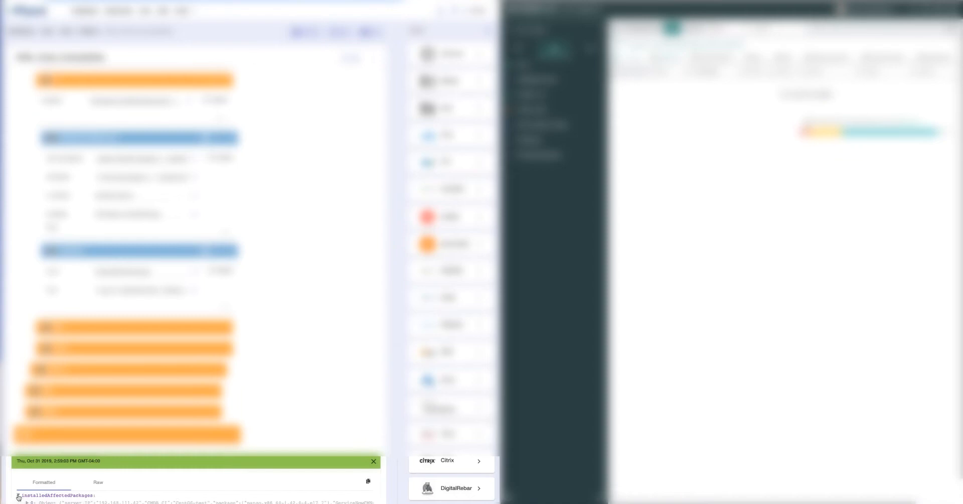
{"action": "scroll", "scroll_direction": "down", "scroll_amount": 3}
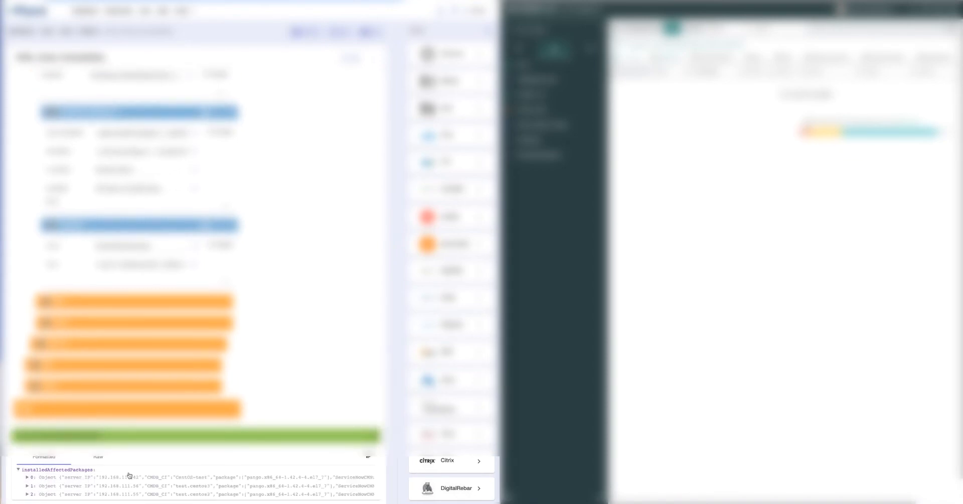
{"action": "mouse_move", "coordinate": [232, 496]}
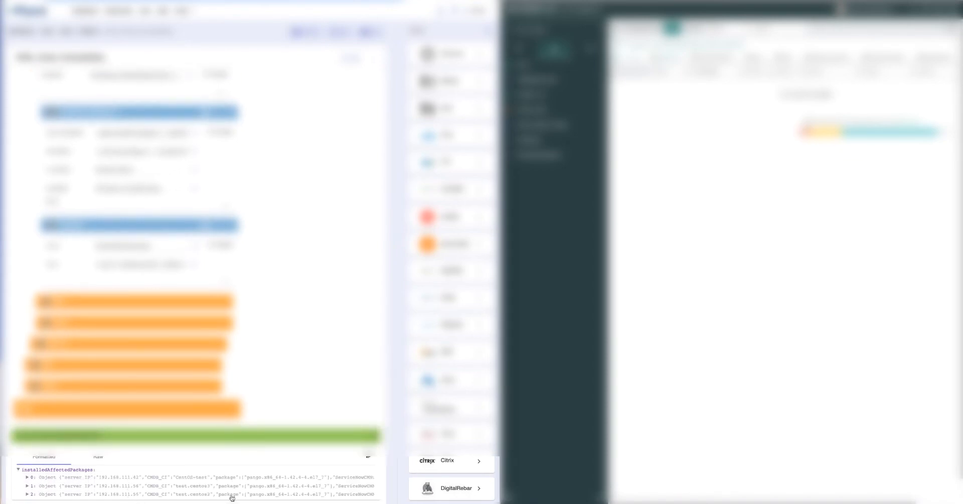
{"action": "mouse_move", "coordinate": [262, 480]}
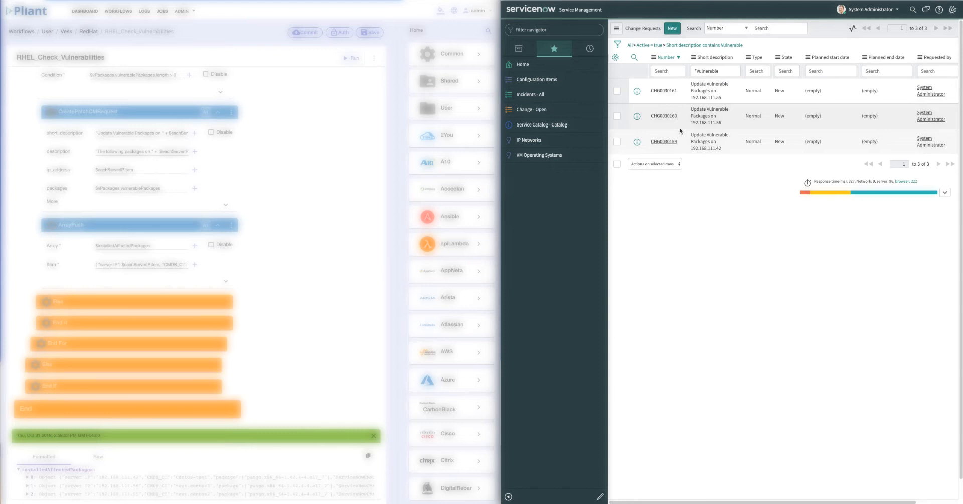
{"action": "mouse_move", "coordinate": [687, 146]}
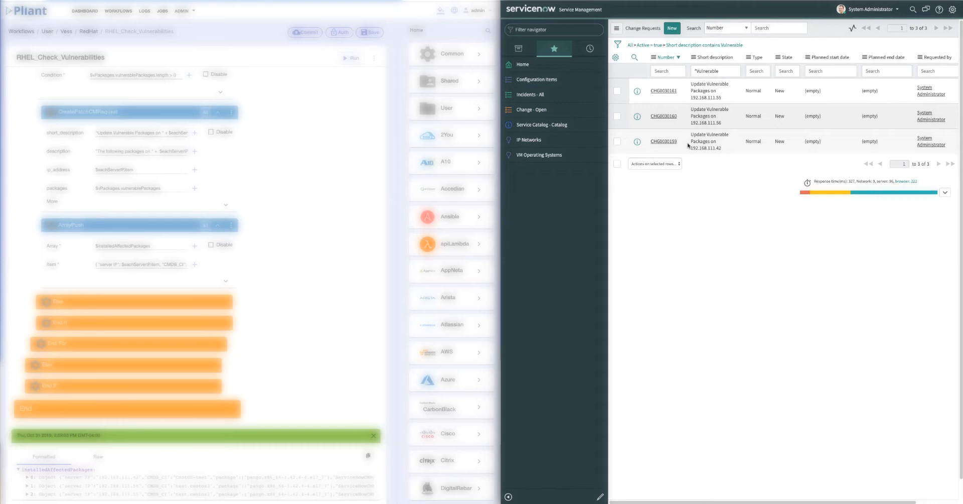
{"action": "mouse_move", "coordinate": [664, 142]}
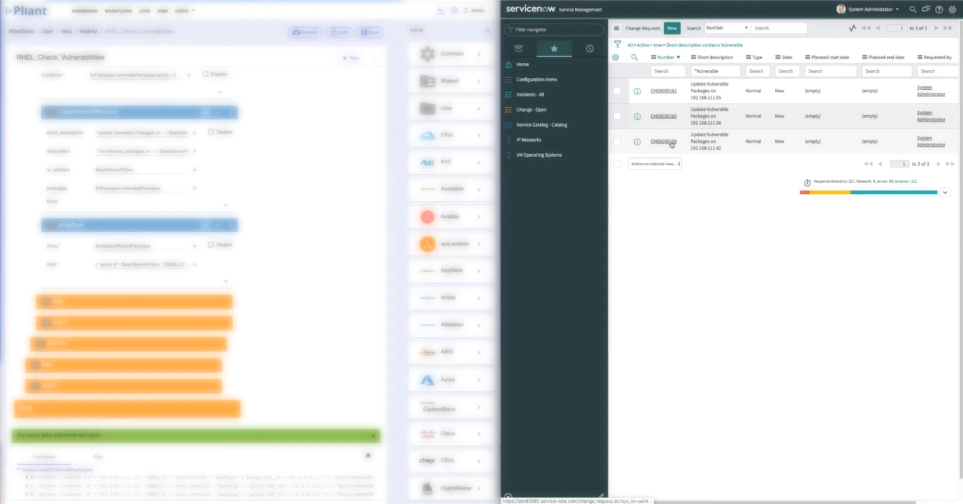
Open change request CHG0030159 from the Vulnerable-filtered Change Requests list.
{"action": "left_click", "coordinate": [663, 141]}
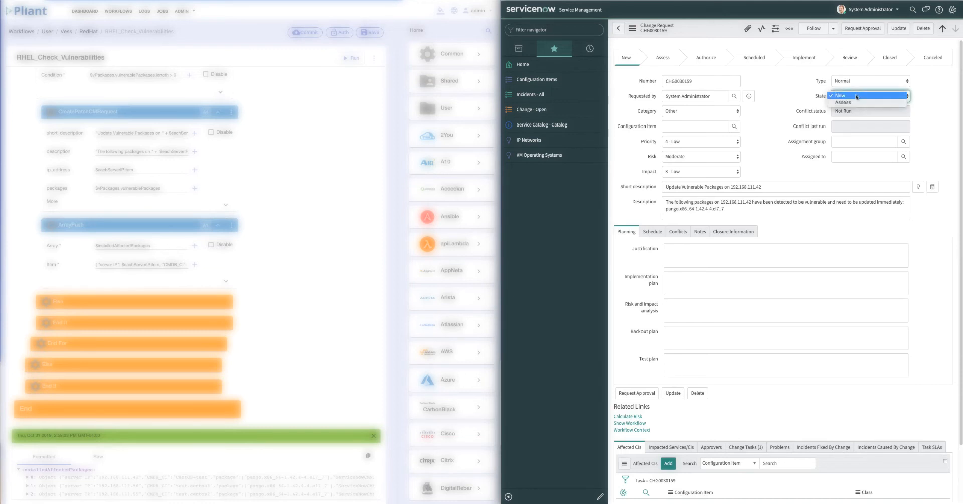
Move CHG0030159 to Assess, assign it to the Software group, and view its six approvers.
{"action": "left_click", "coordinate": [843, 102]}
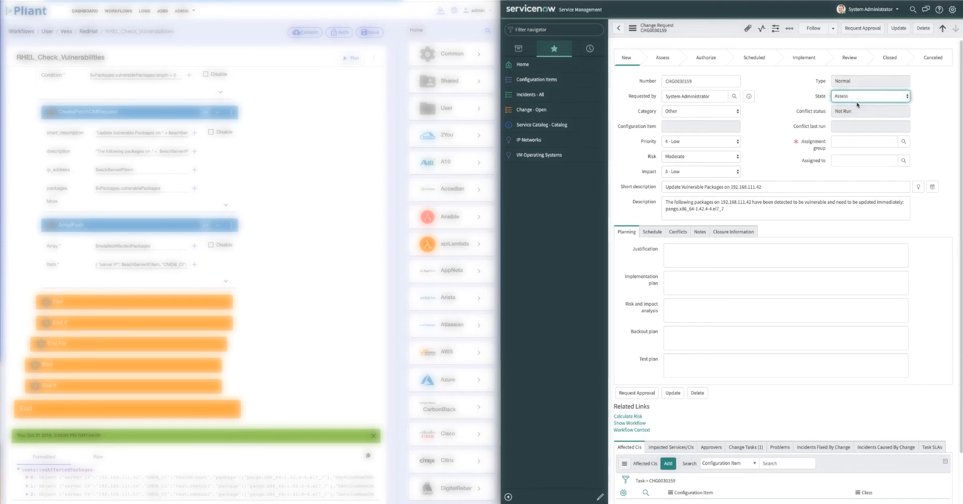
{"action": "left_click", "coordinate": [862, 142]}
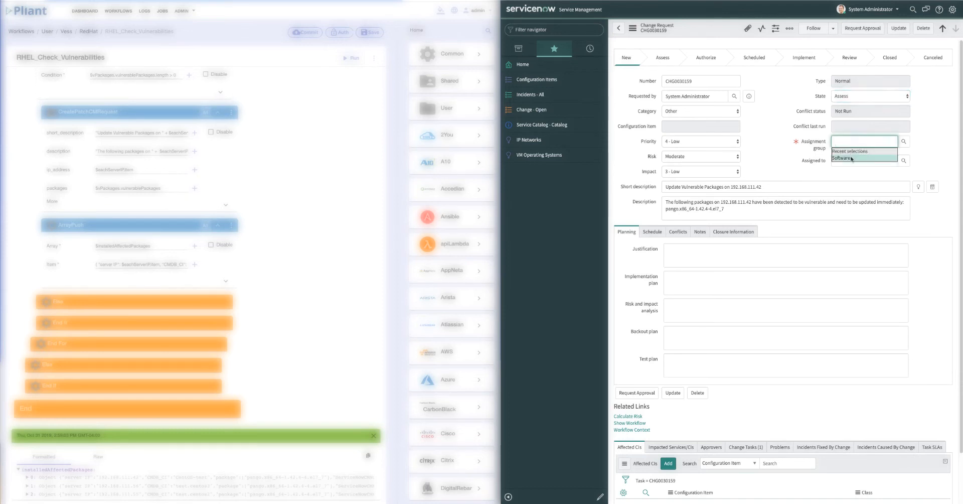
{"action": "left_click", "coordinate": [841, 158]}
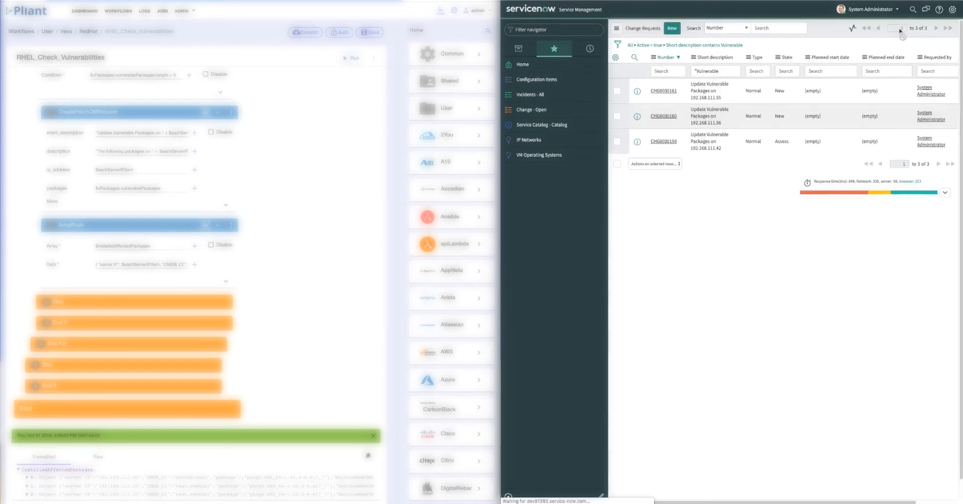
{"action": "left_click", "coordinate": [663, 140]}
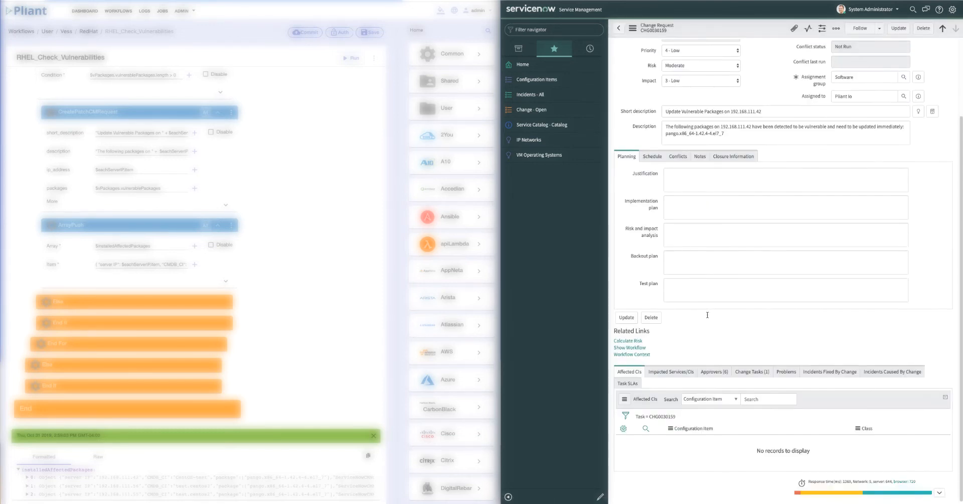
{"action": "left_click", "coordinate": [713, 315]}
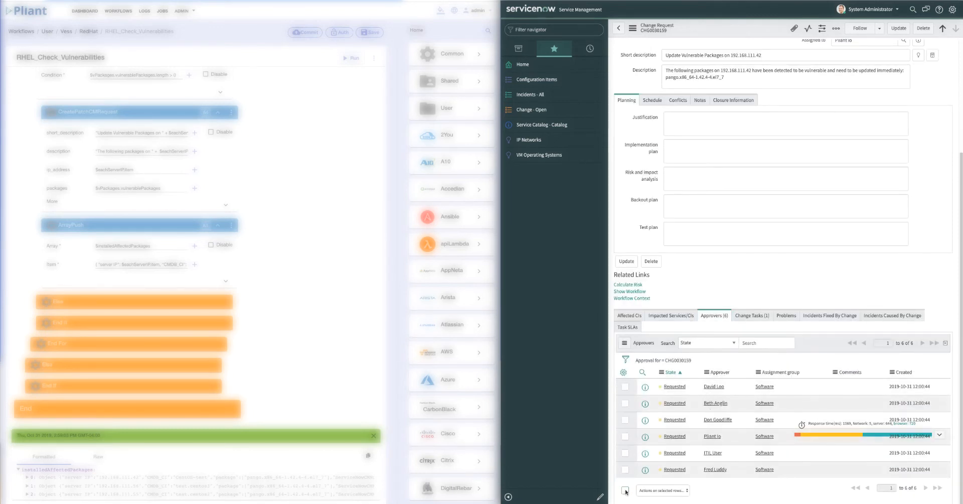
Approve all six approver records so CHG0030159 advances through Authorize to Scheduled.
{"action": "left_click", "coordinate": [625, 490]}
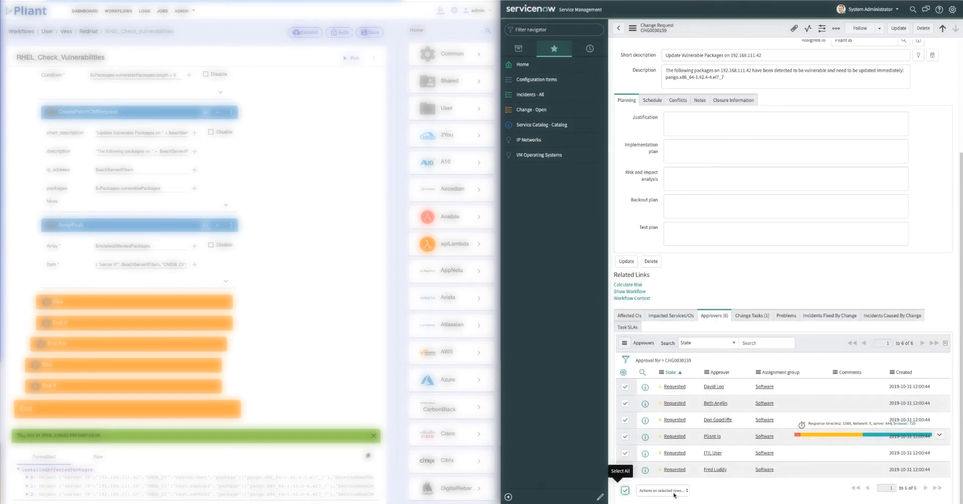
{"action": "left_click", "coordinate": [663, 490]}
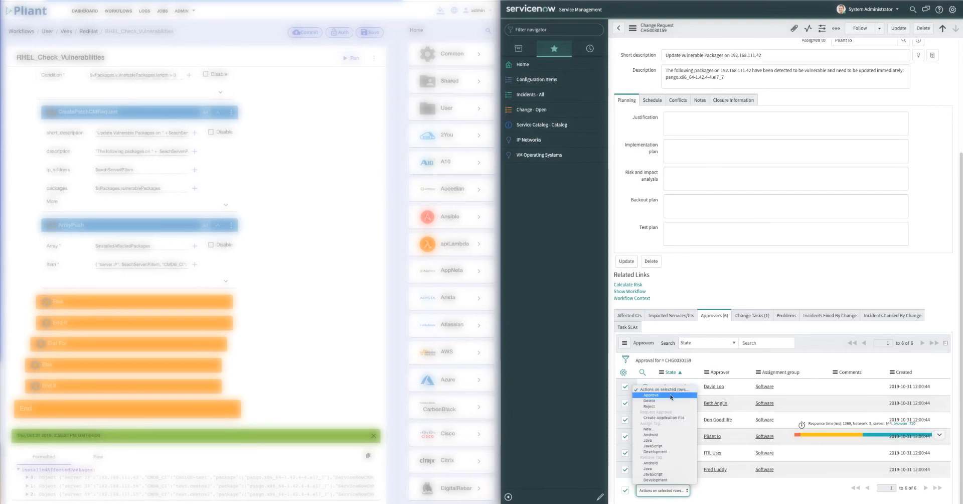
{"action": "left_click", "coordinate": [650, 395]}
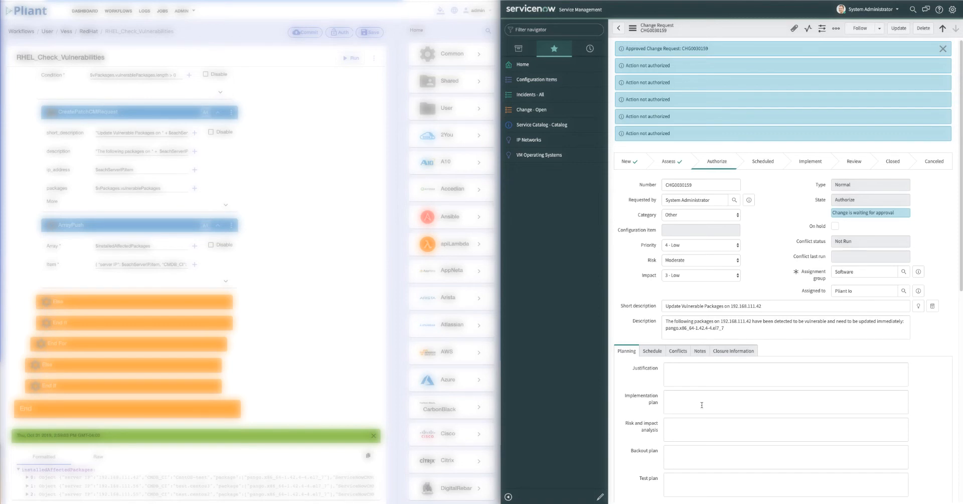
{"action": "scroll", "scroll_direction": "down", "scroll_amount": 3}
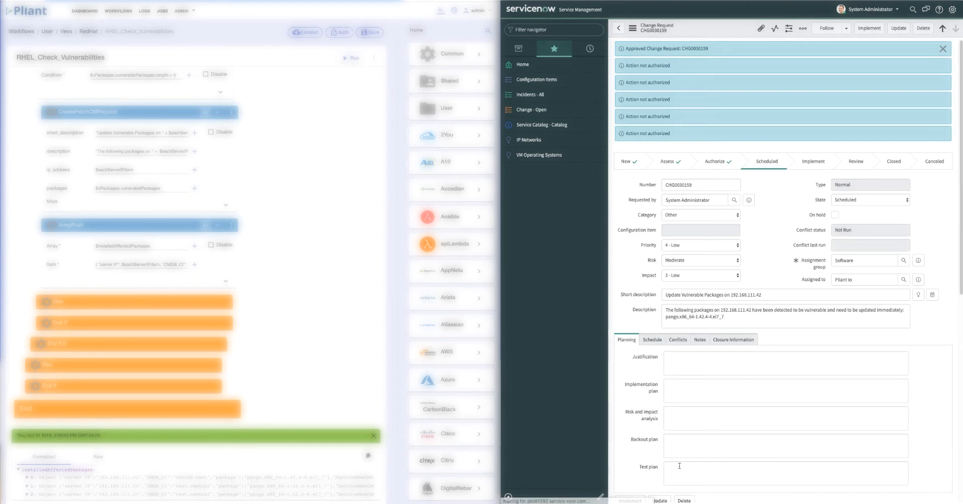
{"action": "mouse_move", "coordinate": [792, 254]}
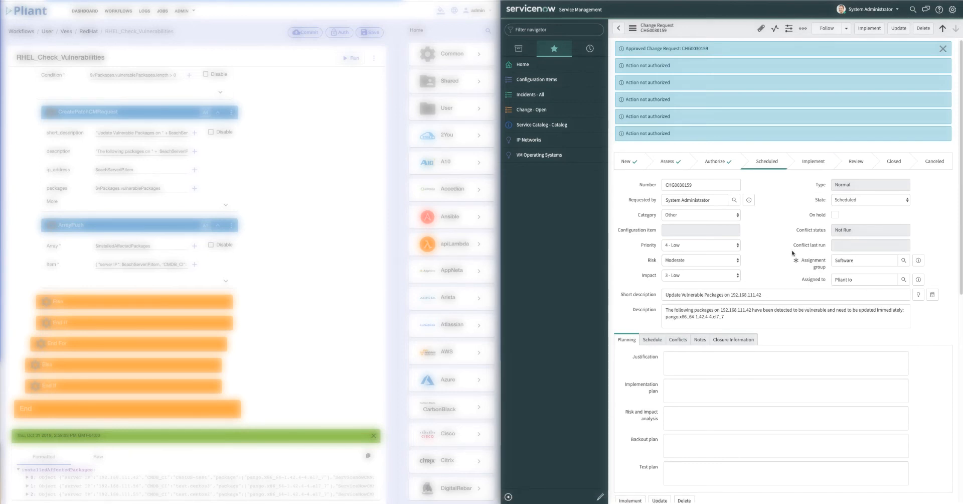
{"action": "scroll", "scroll_direction": "down", "scroll_amount": 3}
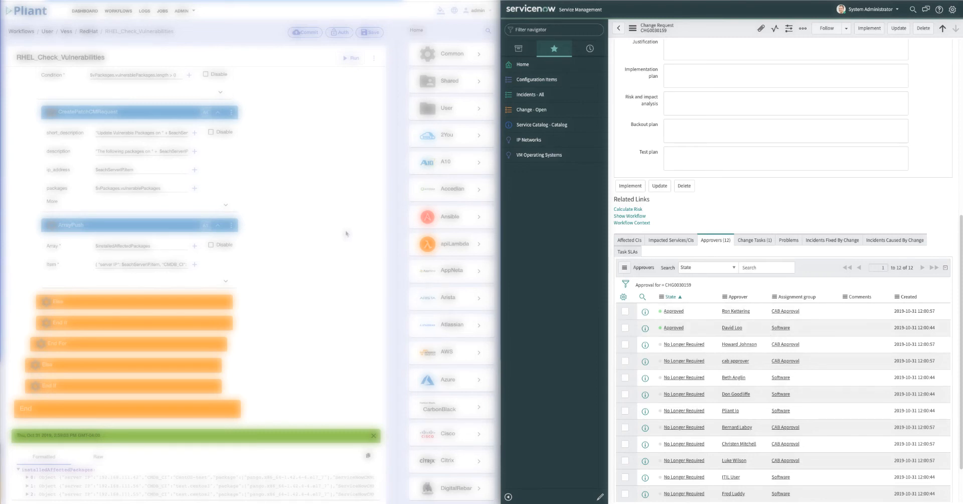
{"action": "mouse_move", "coordinate": [326, 245]}
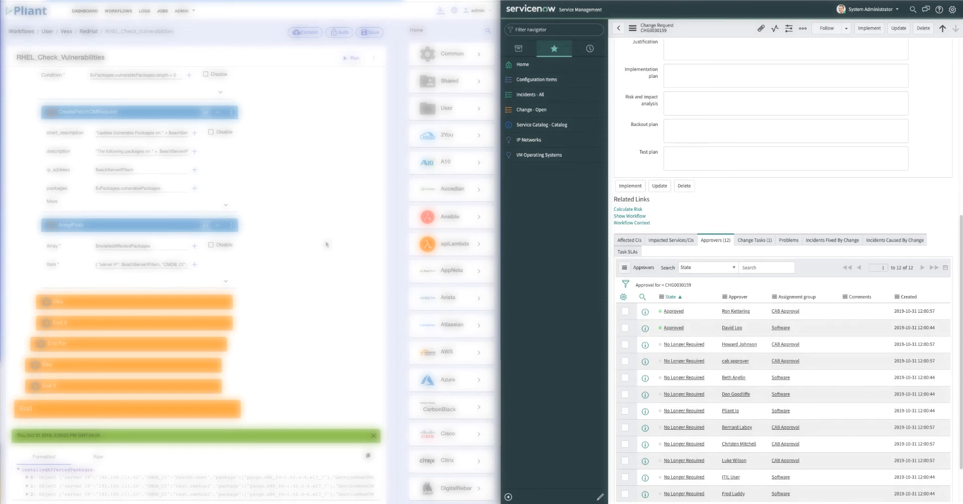
{"action": "mouse_move", "coordinate": [292, 219]}
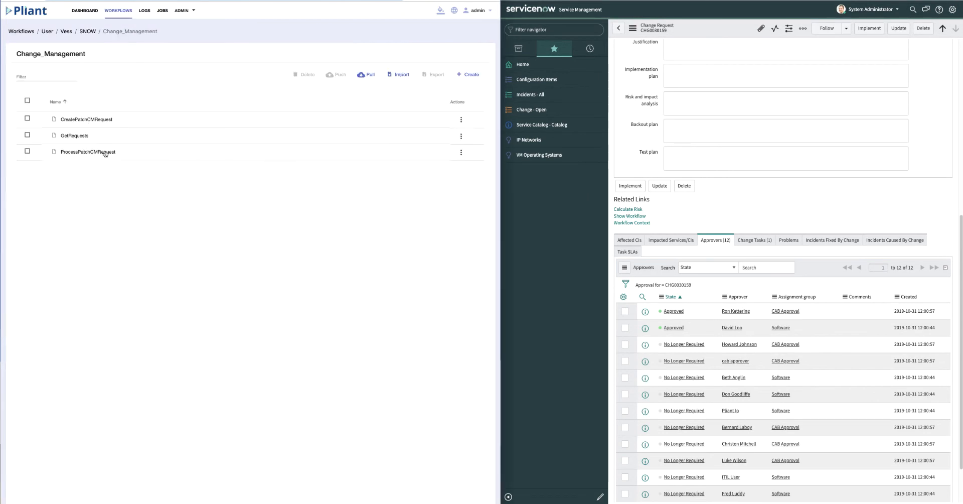
Open the ProcessPatchCMRequest workflow from the Change_Management folder in the editor.
{"action": "double_click", "coordinate": [88, 152]}
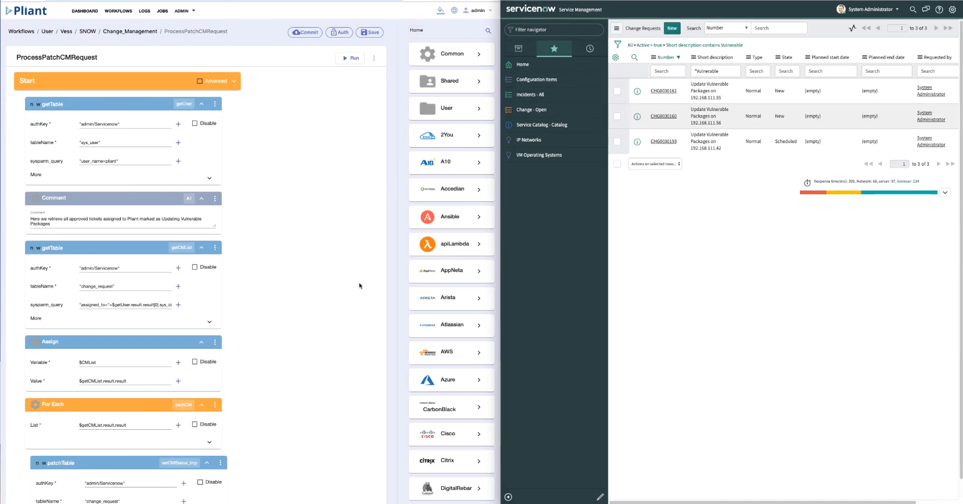
{"action": "mouse_move", "coordinate": [291, 285]}
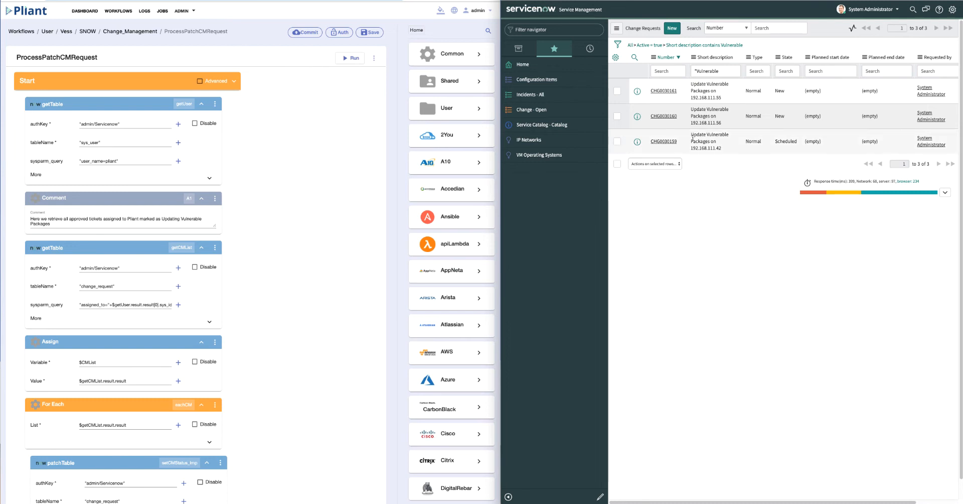
Open CHG0030159's Change Tasks and open task CTASK0010231 for CentOS-test.
{"action": "left_click", "coordinate": [664, 140]}
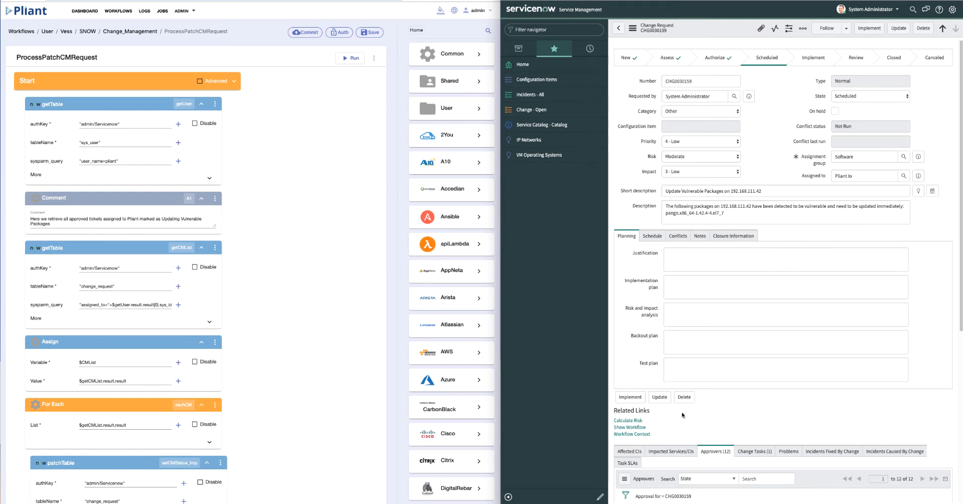
{"action": "scroll", "scroll_direction": "down", "scroll_amount": 3}
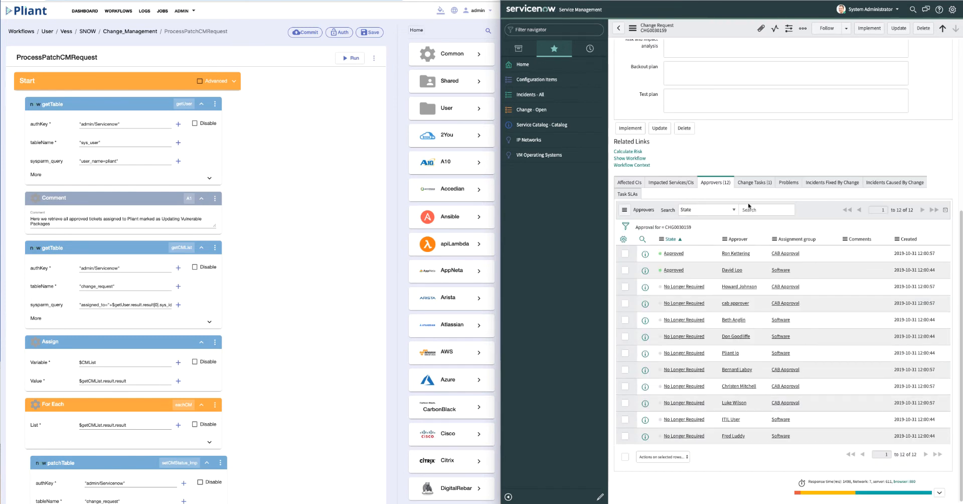
{"action": "left_click", "coordinate": [755, 182]}
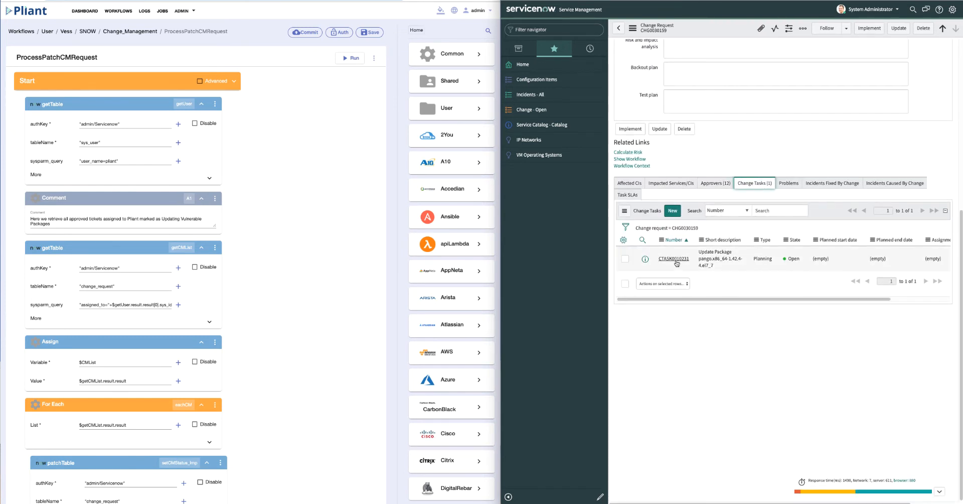
{"action": "left_click", "coordinate": [673, 257]}
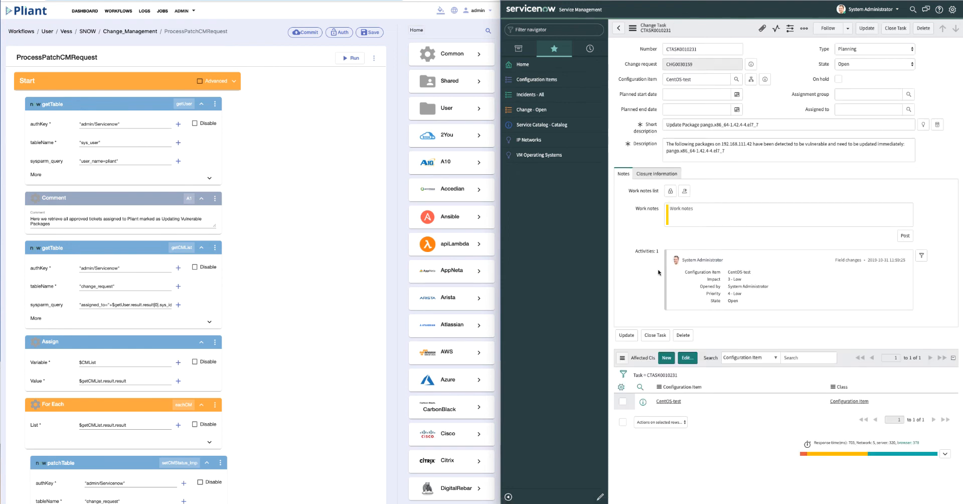
{"action": "mouse_move", "coordinate": [850, 64]}
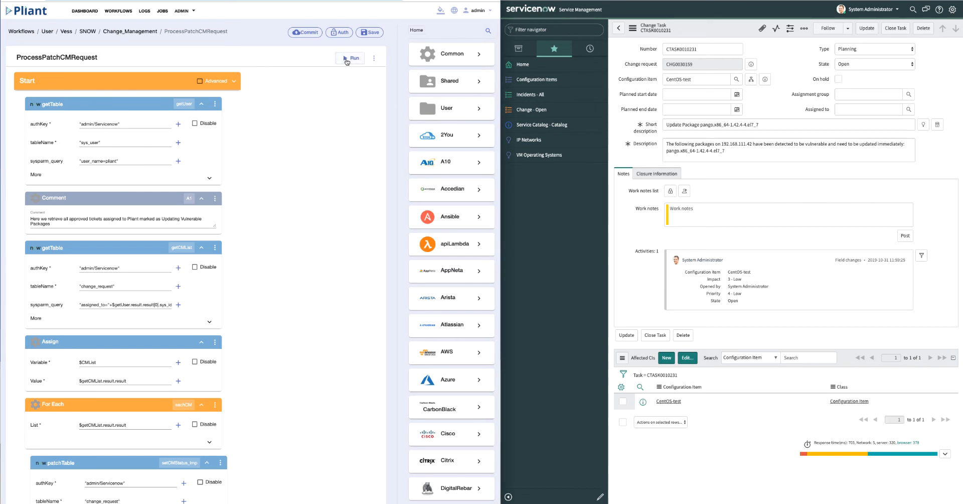
Run ProcessPatchCMRequest so CTASK0010231 moves to In Progress and then Closed.
{"action": "left_click", "coordinate": [349, 58]}
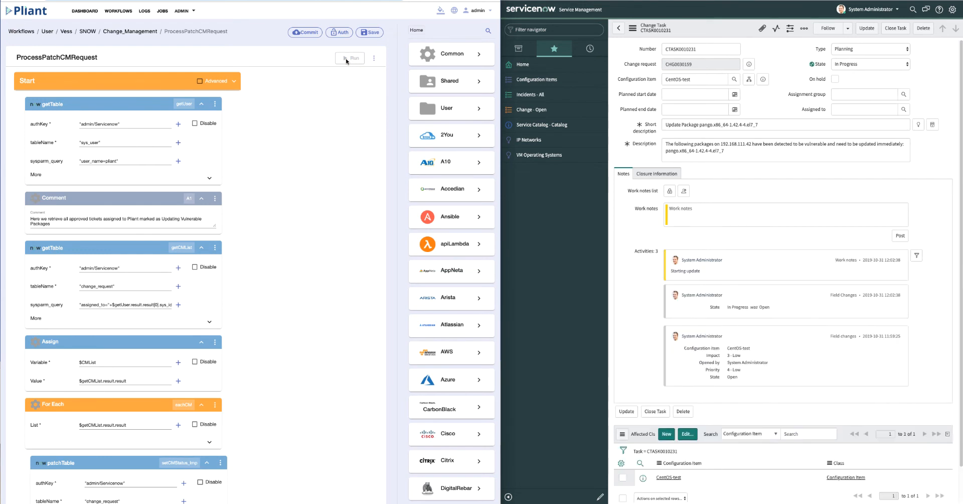
{"action": "mouse_move", "coordinate": [706, 275]}
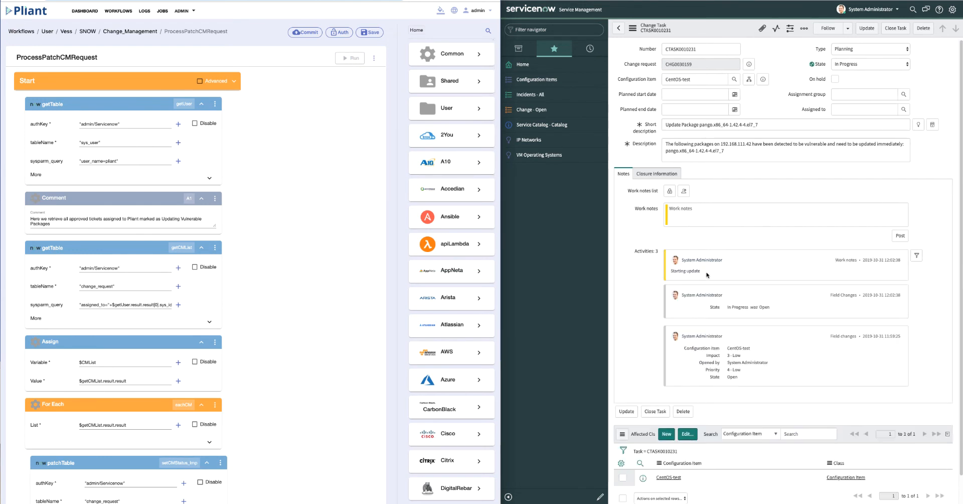
{"action": "mouse_move", "coordinate": [705, 271]}
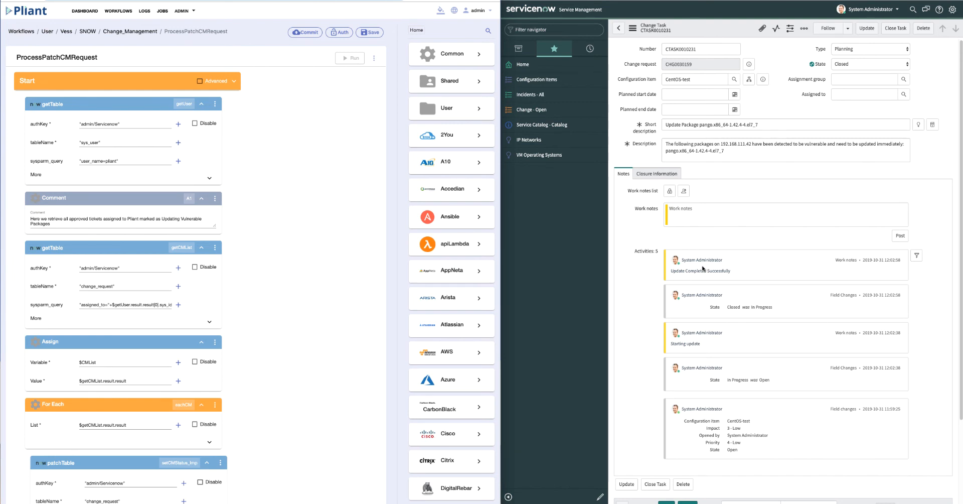
{"action": "mouse_move", "coordinate": [730, 275]}
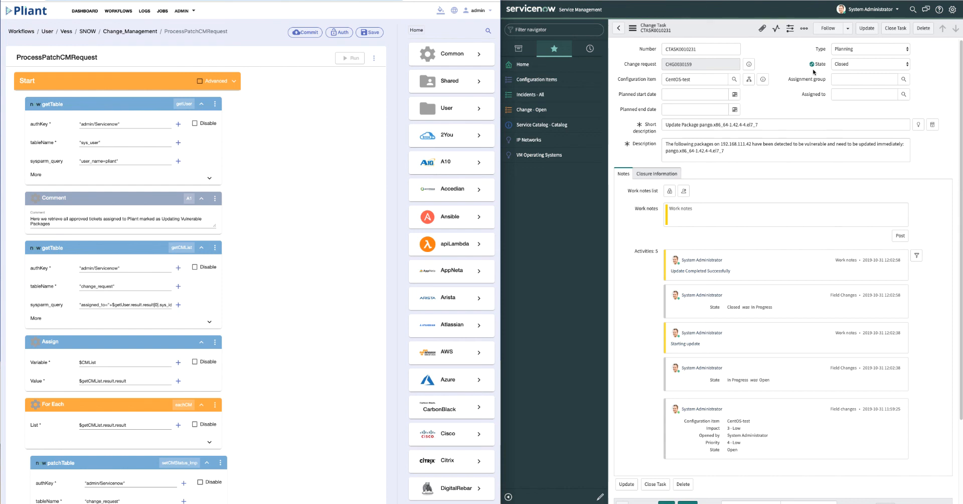
{"action": "left_click", "coordinate": [350, 58]}
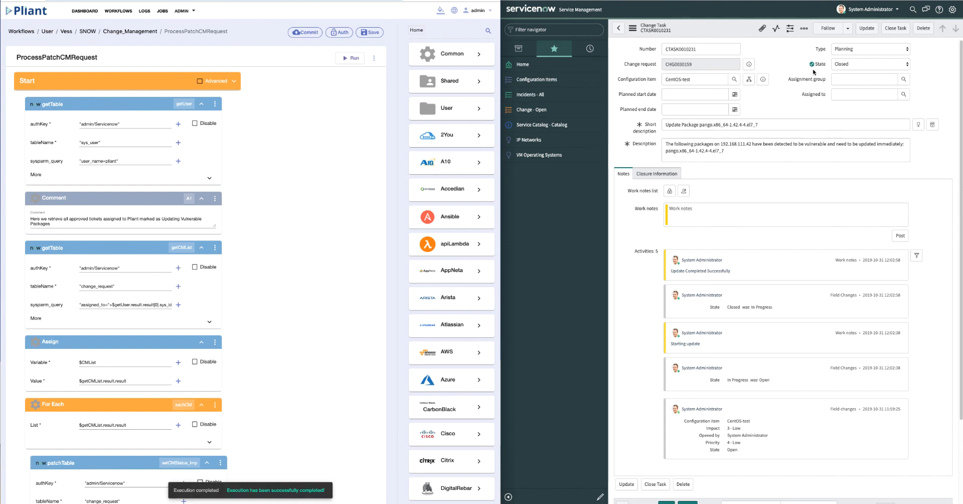